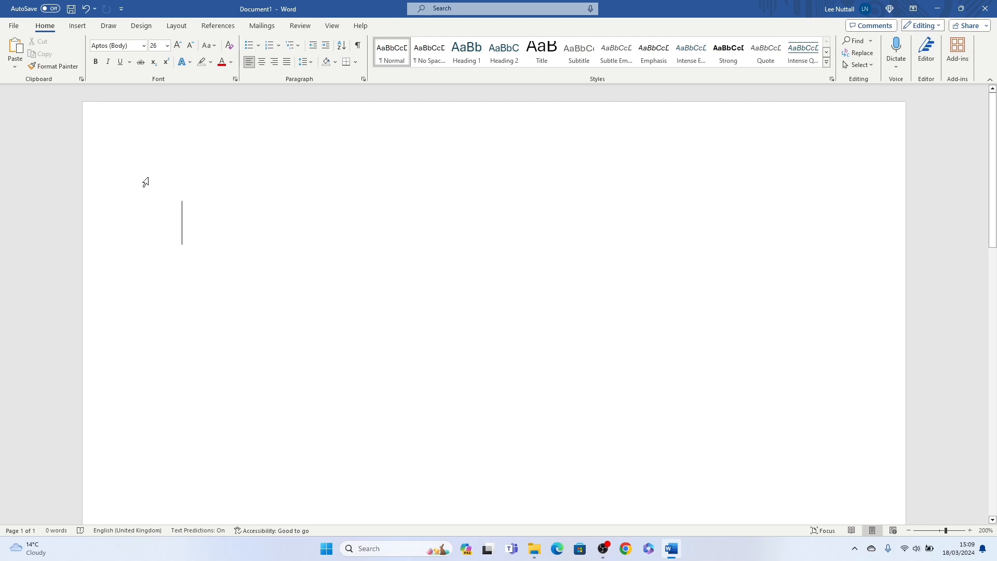
Insert a one-row, two-column table onto the blank page via the Insert table grid
left_click(77, 25)
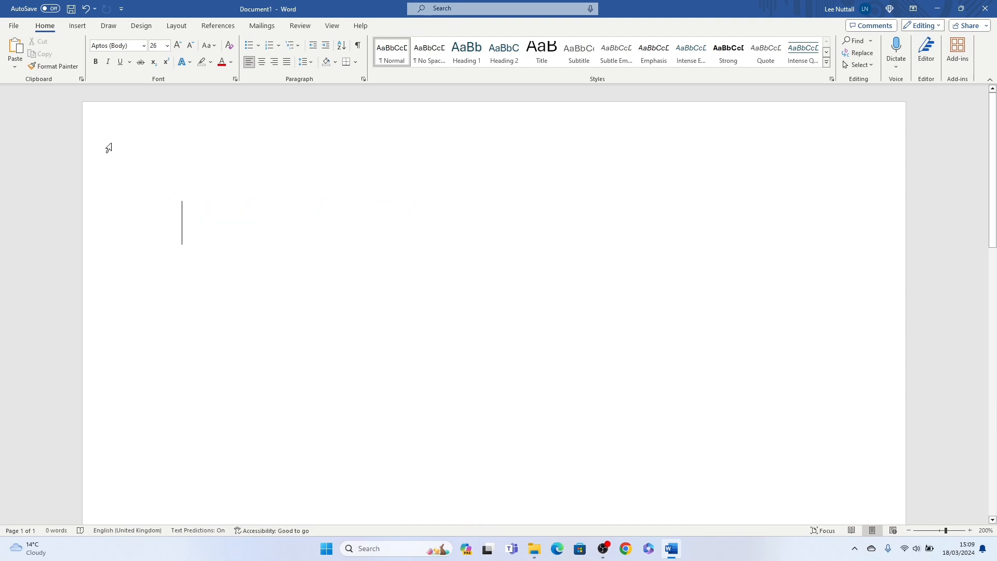
left_click(76, 25)
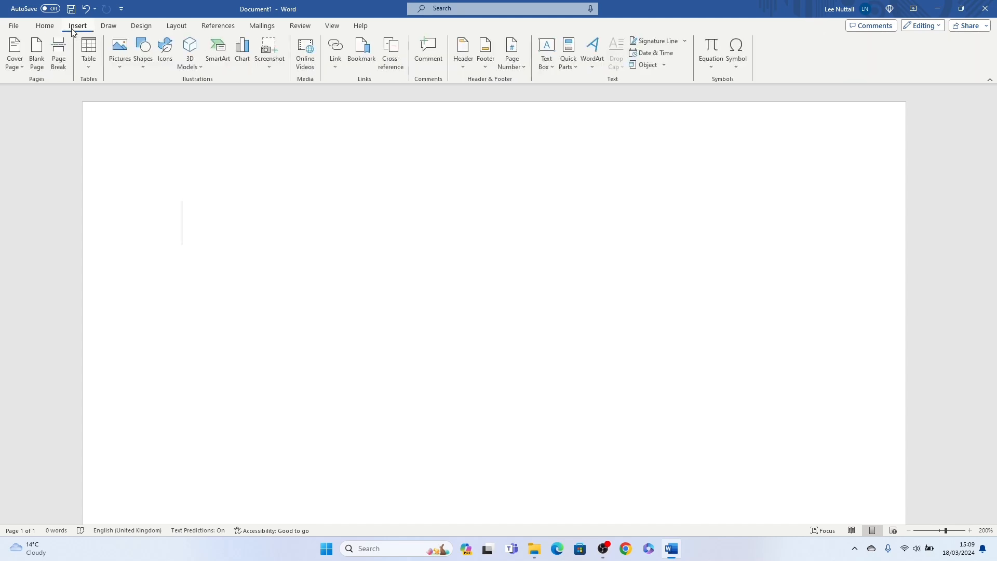
mouse_move(83, 37)
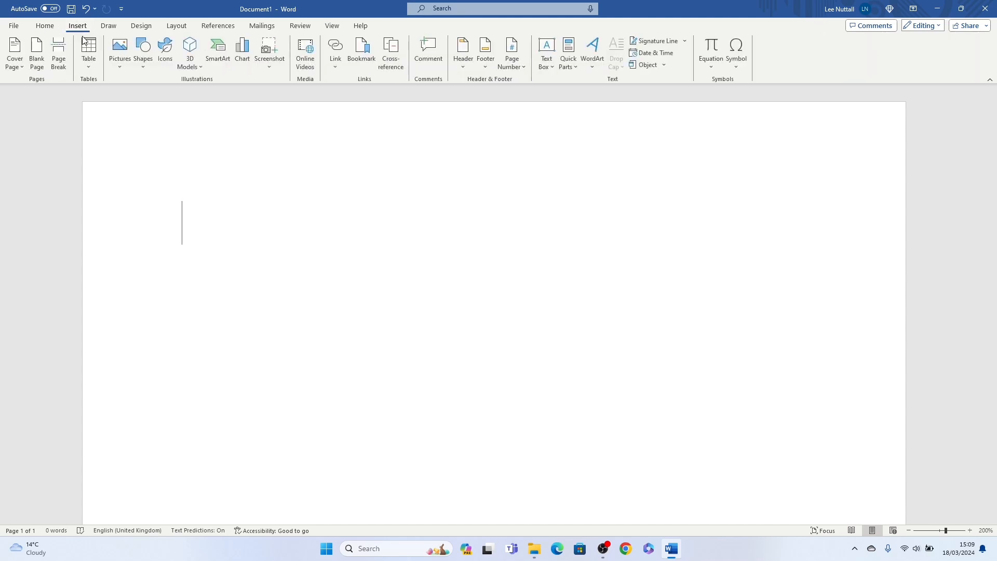
left_click(88, 52)
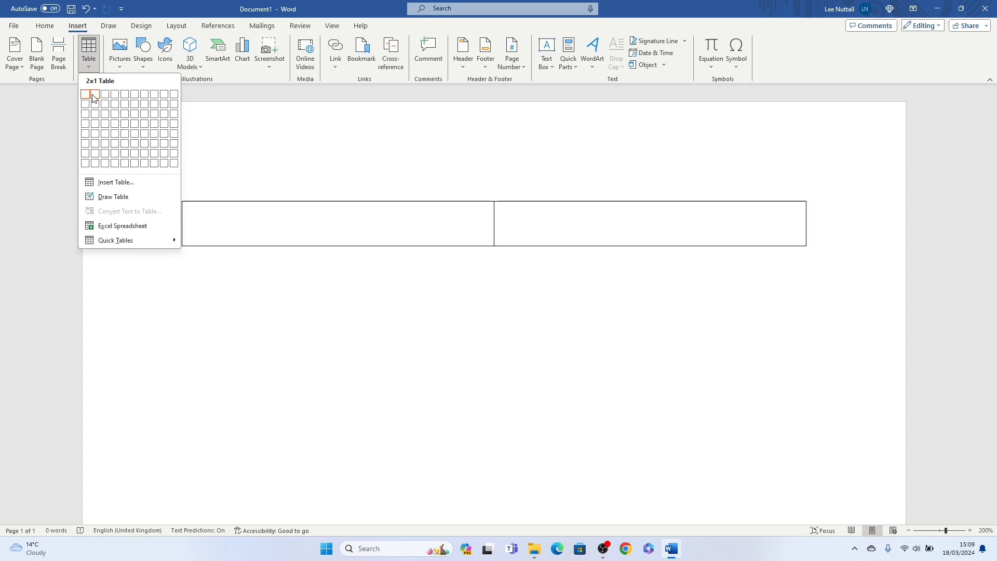
left_click(94, 94)
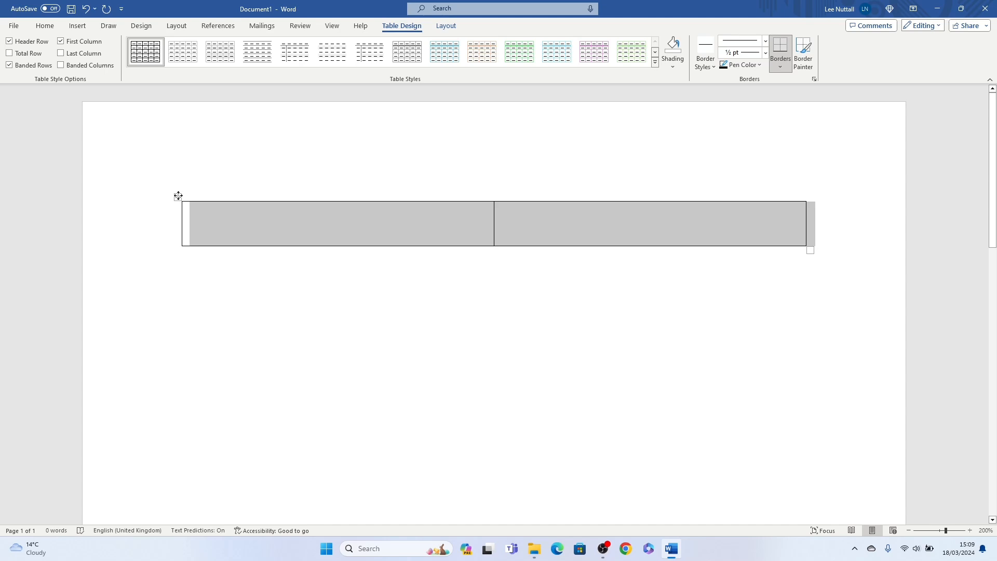
Set the table's Borders and Shading to None so the two cells become invisible
right_click(177, 195)
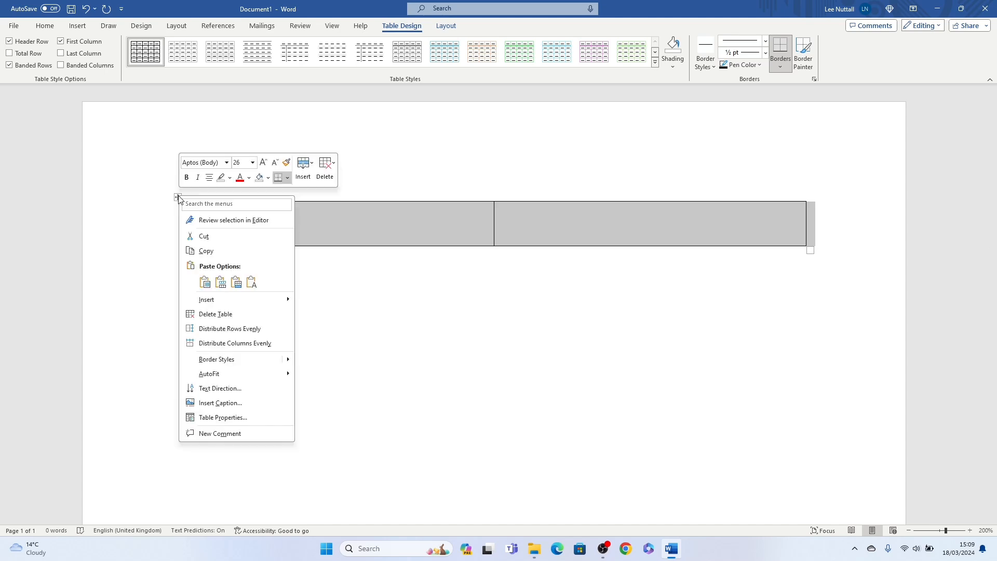
left_click(222, 418)
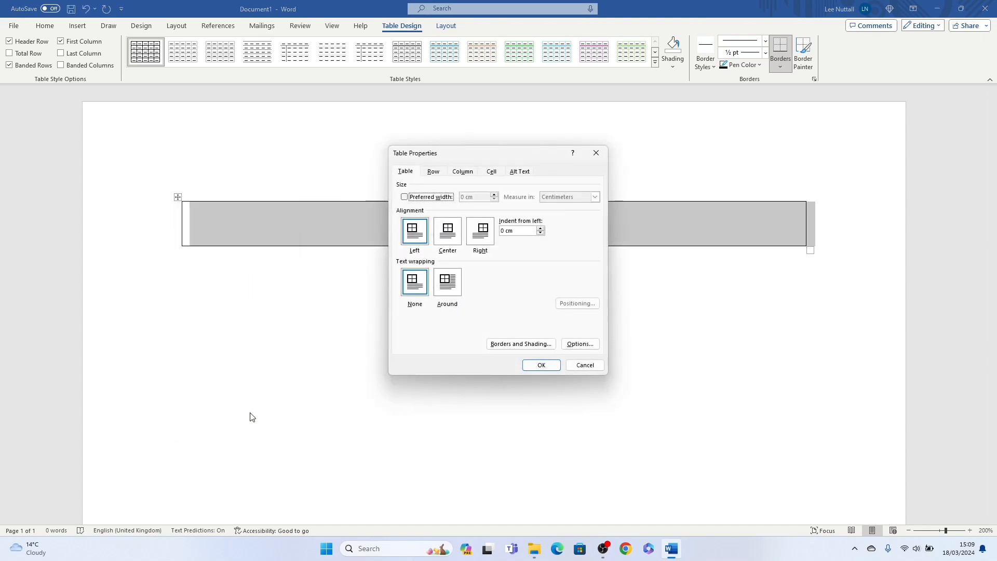
left_click(519, 343)
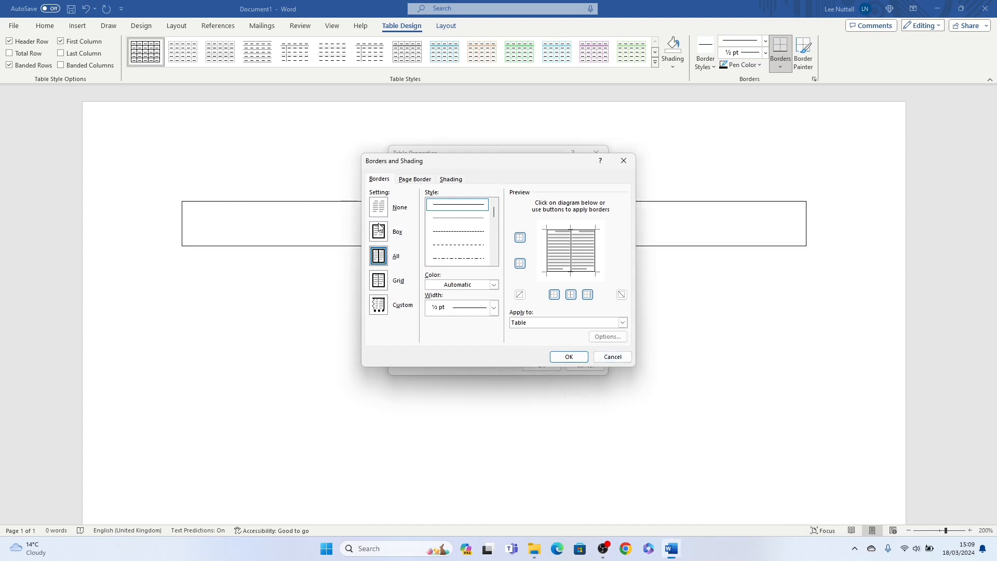
left_click(377, 206)
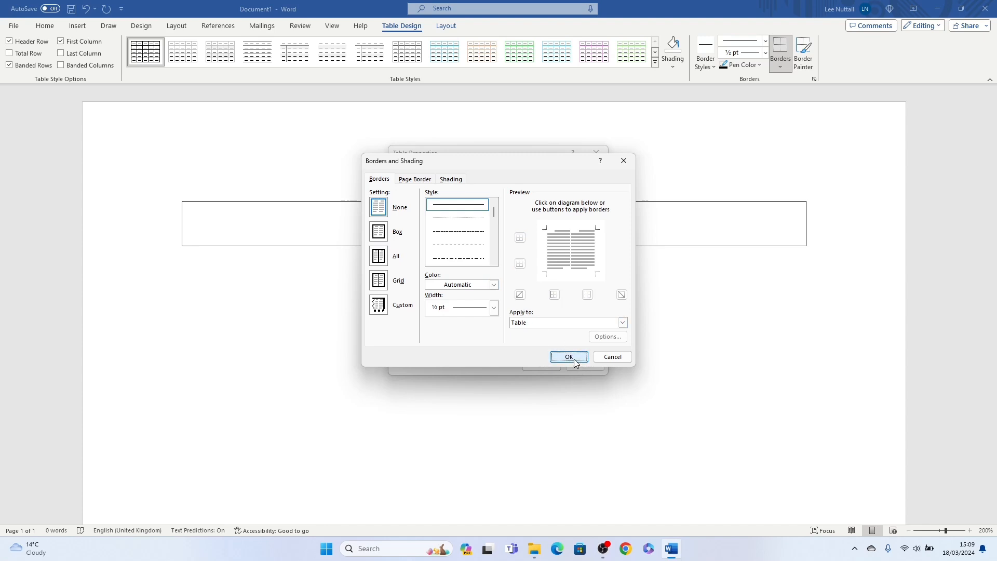
left_click(568, 356)
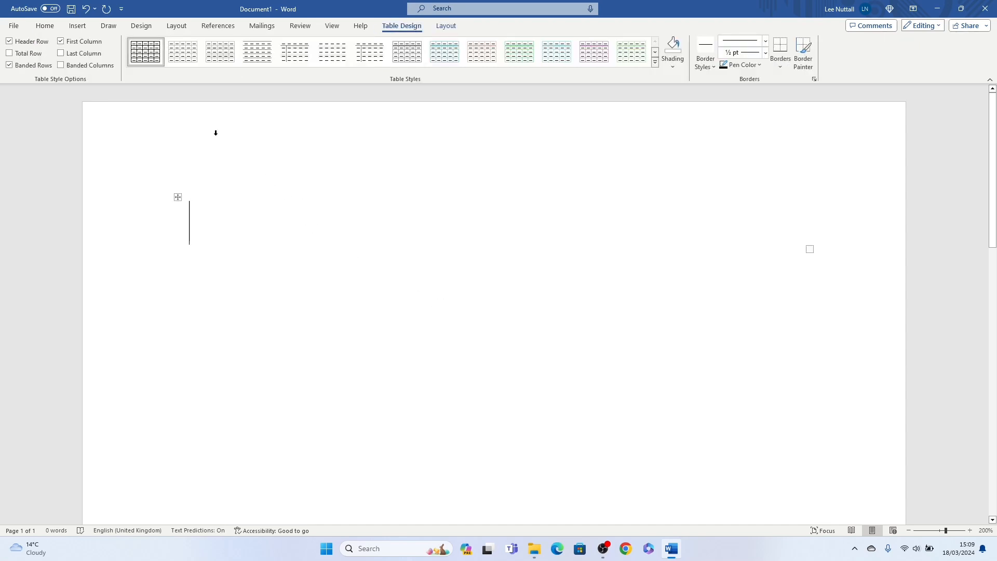
Insert the Image1 dog photo from this device into the left cell and nudge its height up
left_click(77, 25)
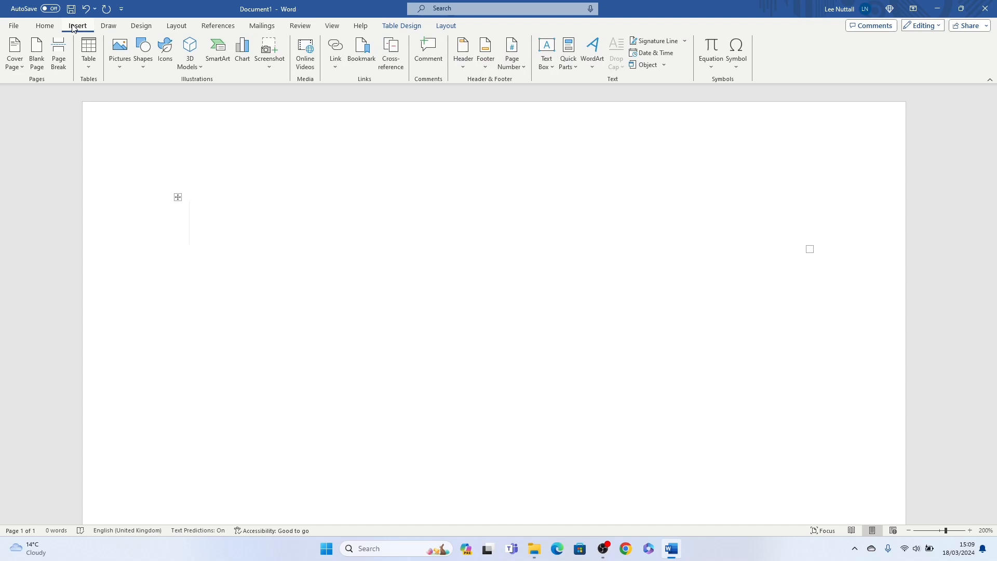
left_click(119, 51)
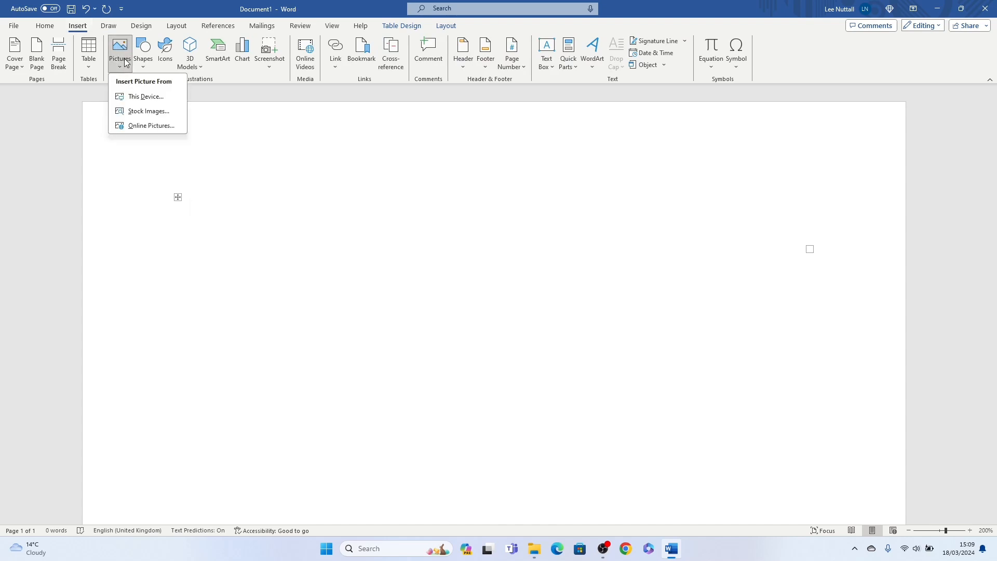
left_click(146, 96)
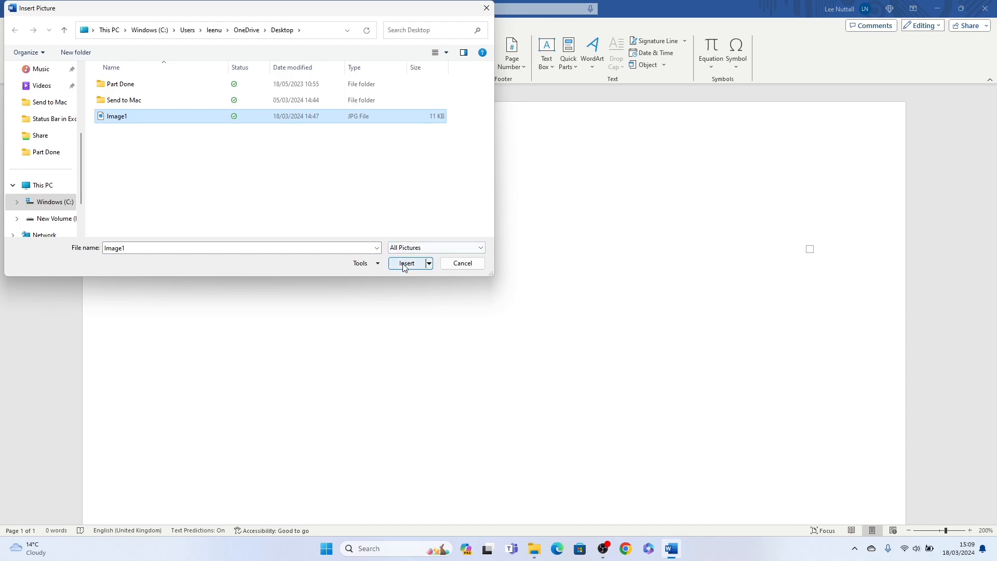
left_click(406, 262)
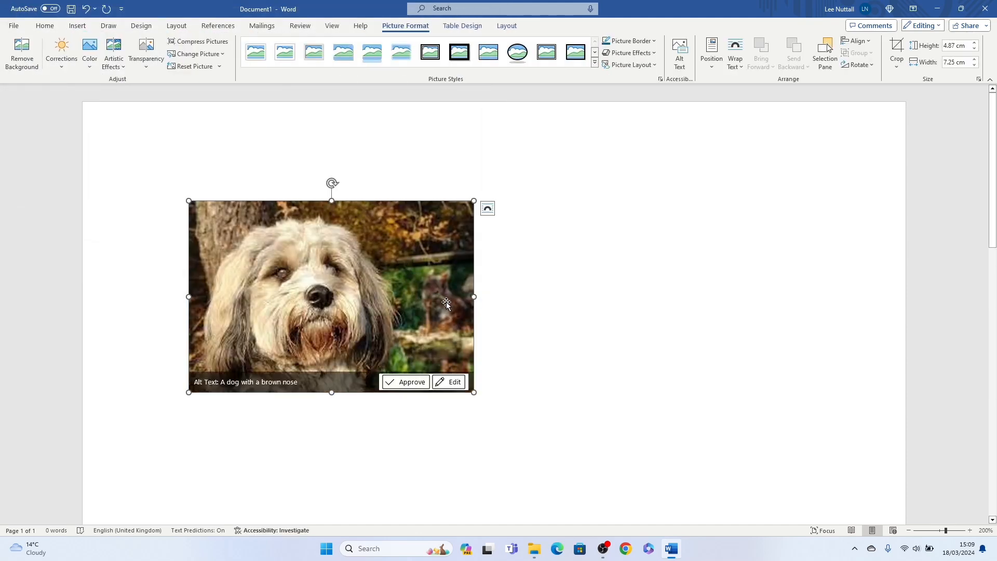
mouse_move(530, 304)
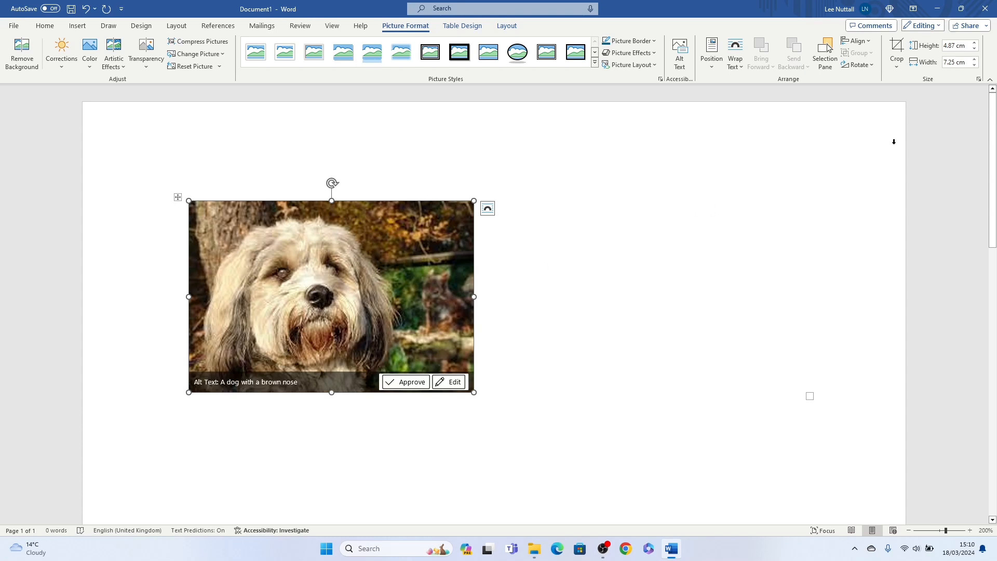
left_click(973, 43)
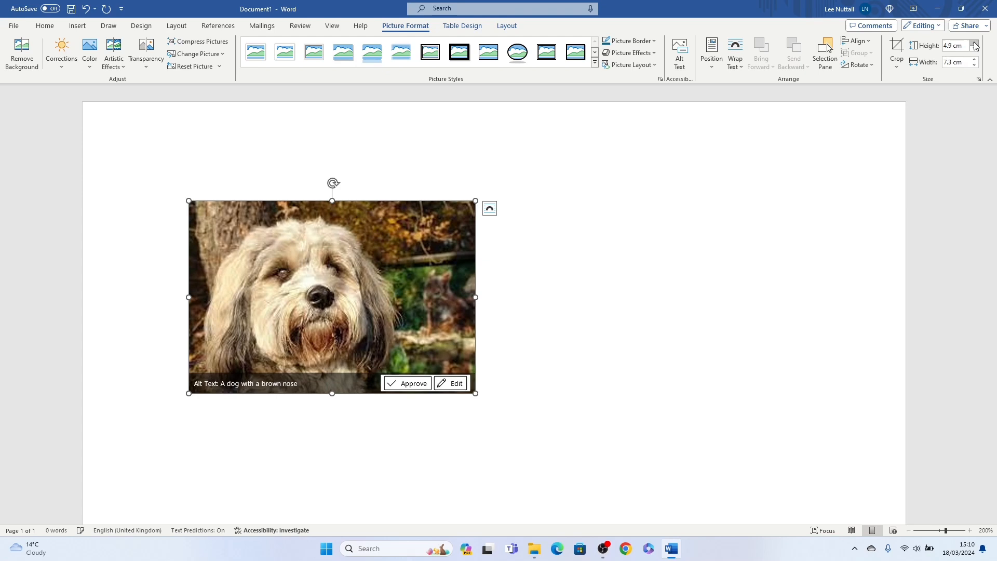
left_click(973, 43)
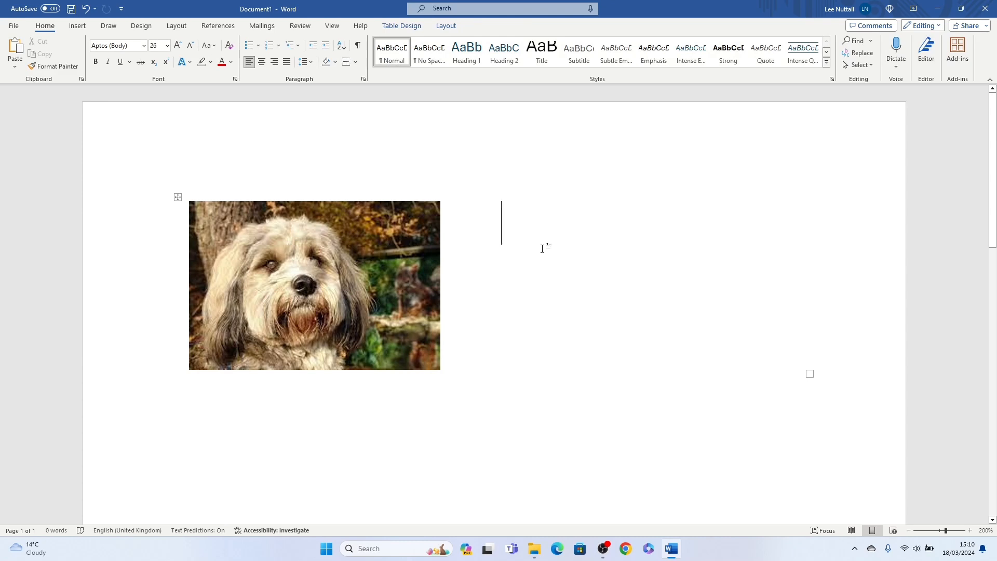
type("This is were I want my text next to the picture perfect 😊")
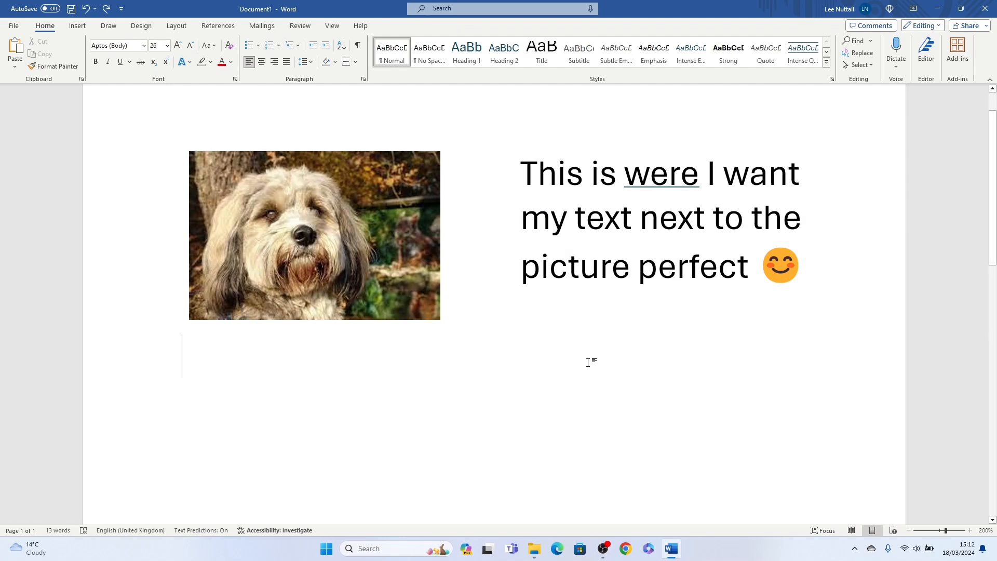
mouse_move(567, 388)
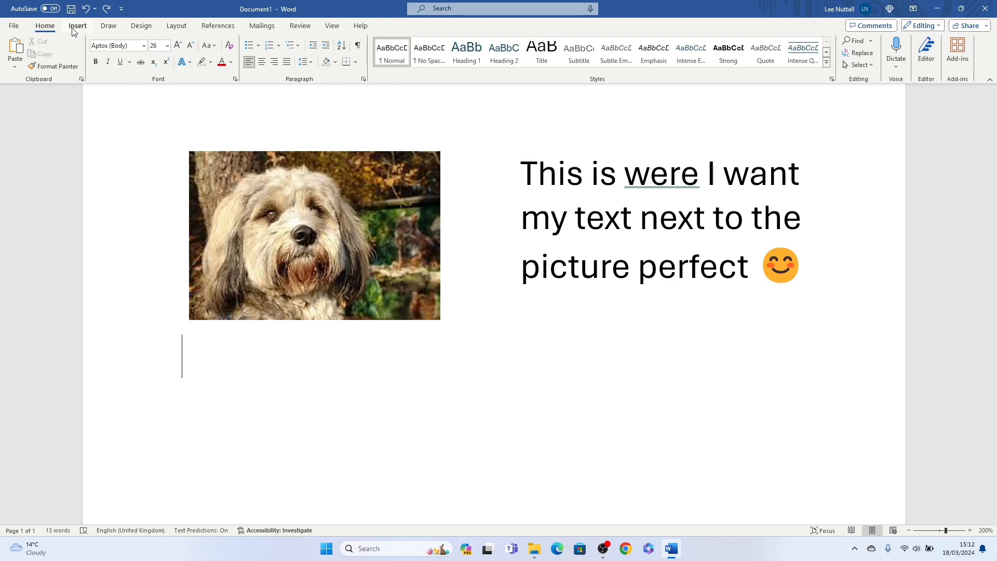
Draw an empty custom text box below the photo-and-text table
left_click(77, 25)
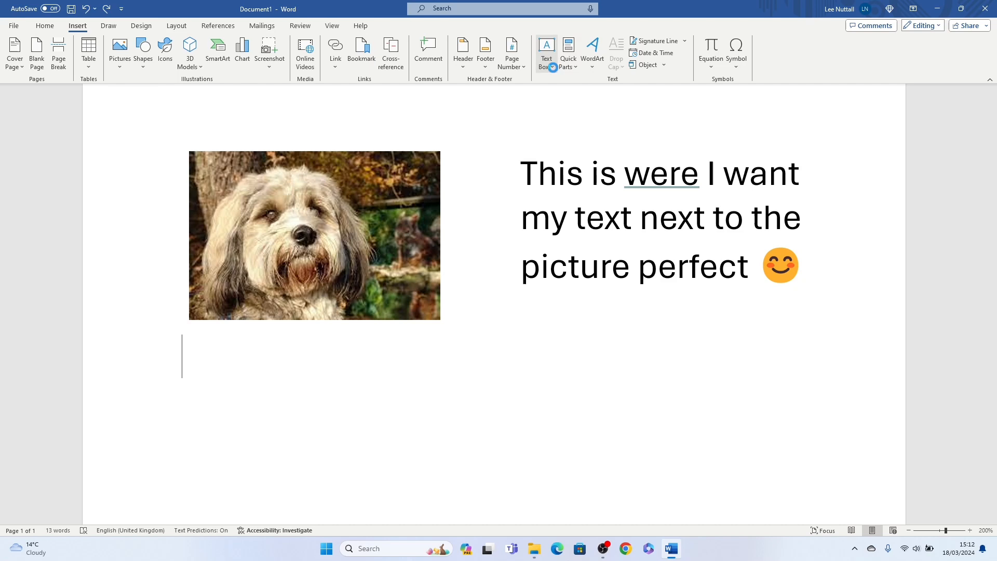
left_click(545, 52)
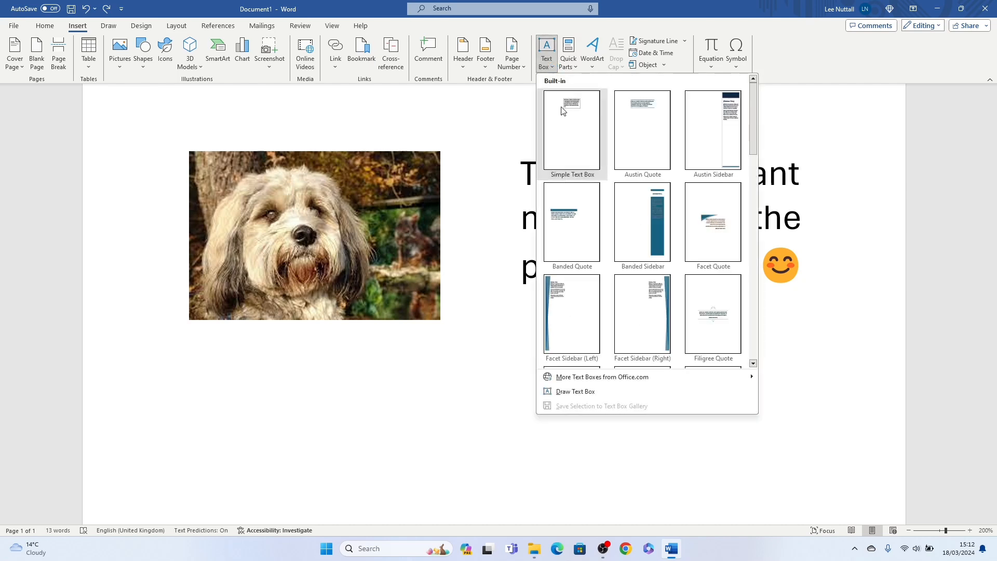
left_click(575, 391)
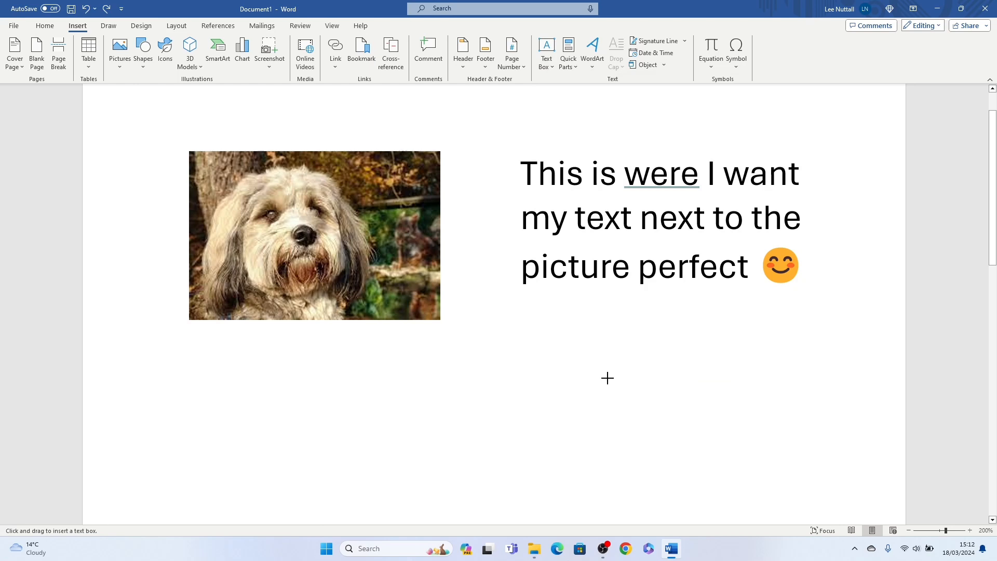
left_click_drag(193, 345, 846, 458)
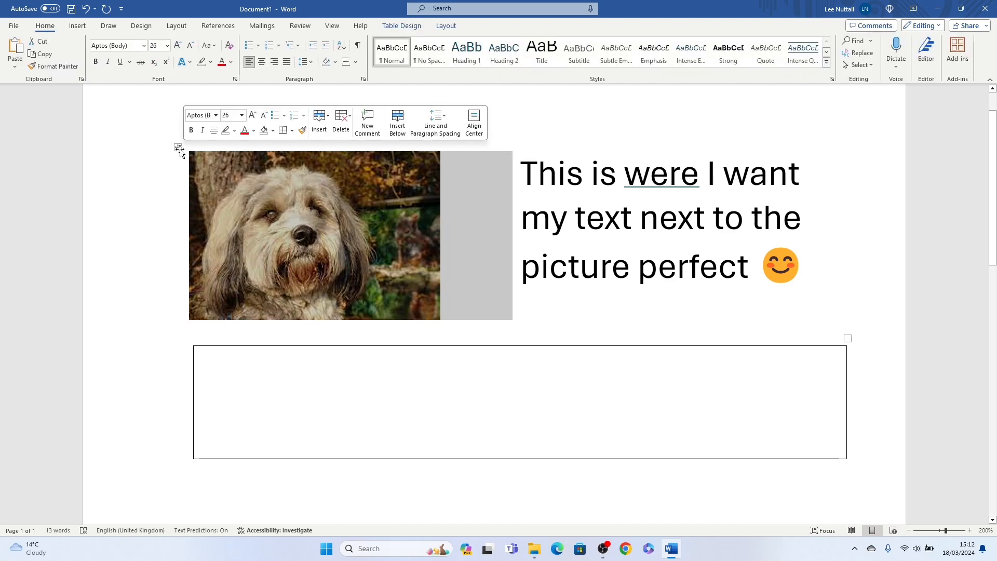
Cut the photo-and-text table and paste it inside the new text box
right_click(180, 150)
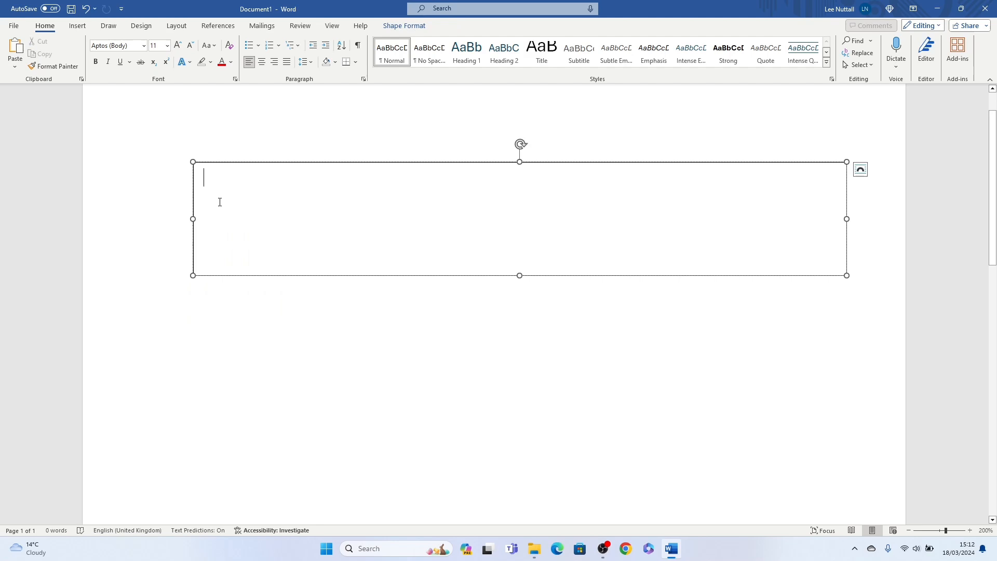
right_click(219, 202)
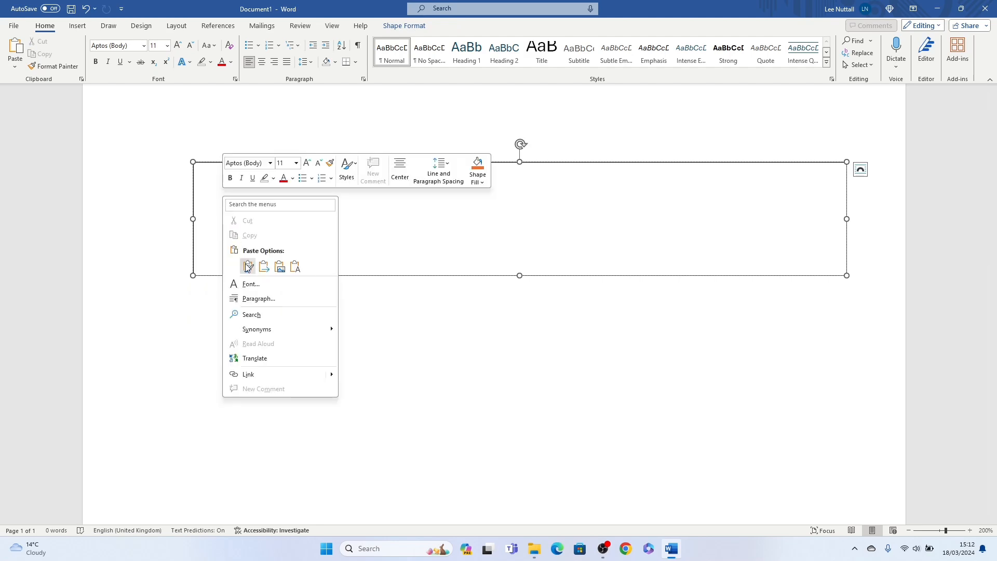
left_click(247, 265)
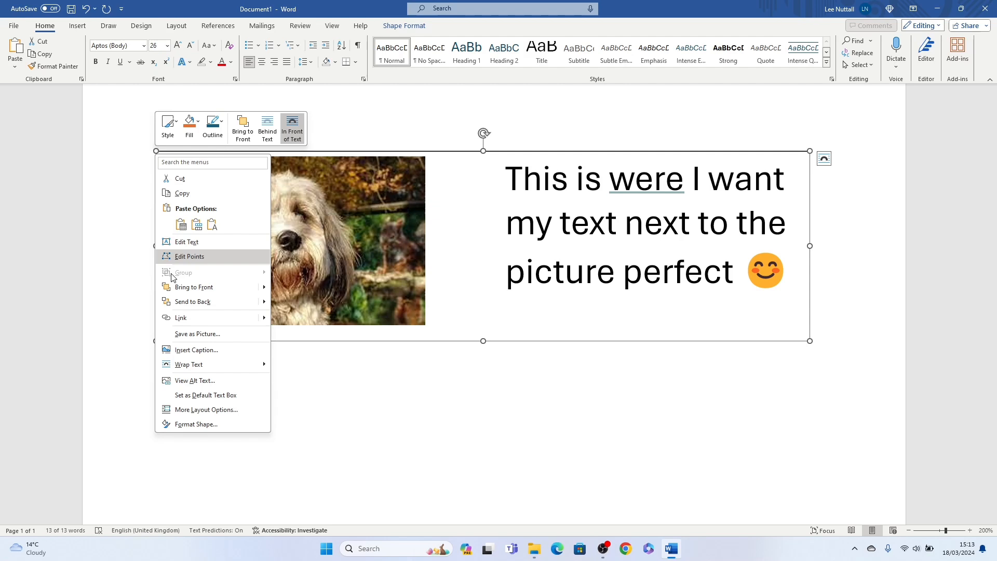
mouse_move(213, 409)
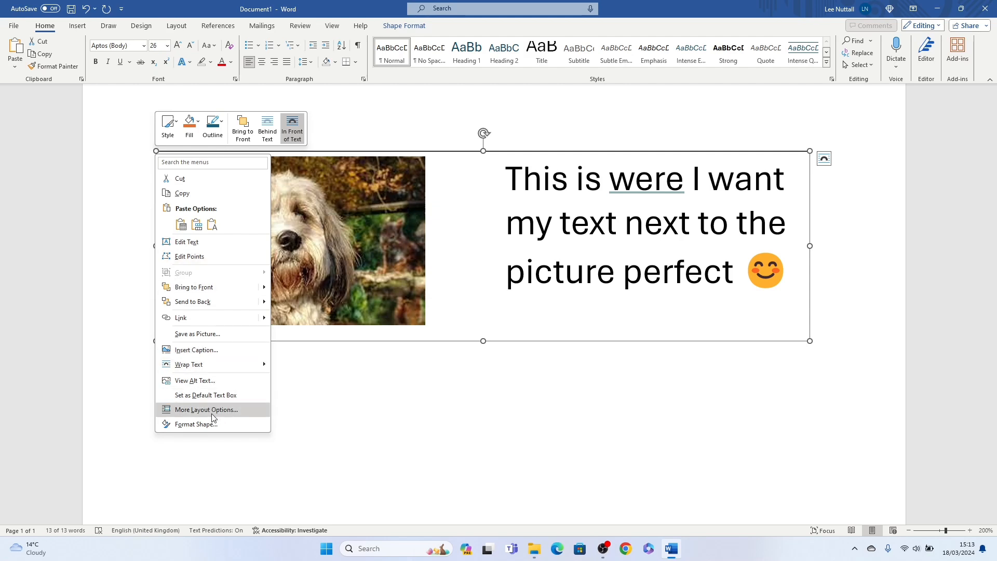
Set the text box's line to No line in Format Shape, removing its outline
left_click(197, 423)
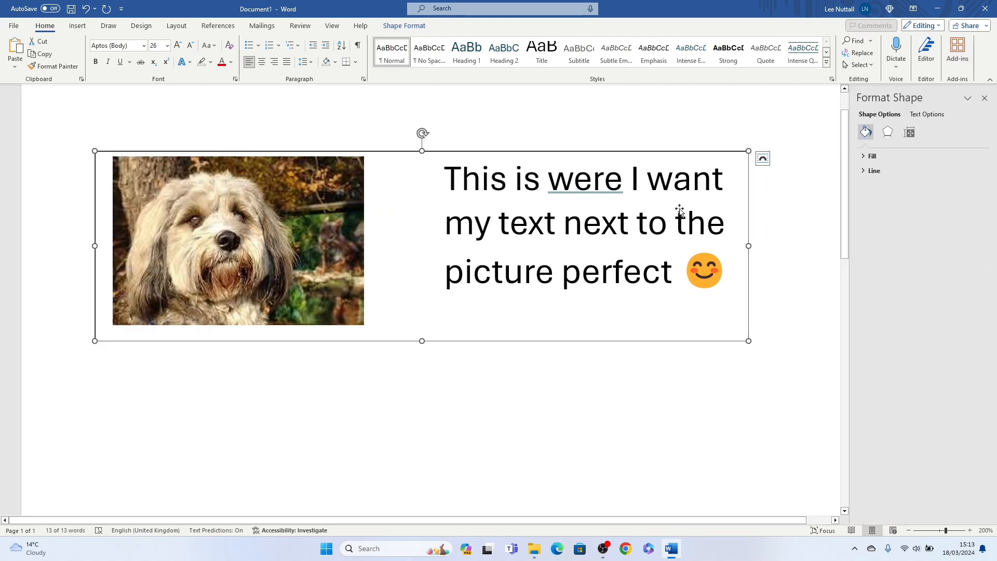
mouse_move(755, 137)
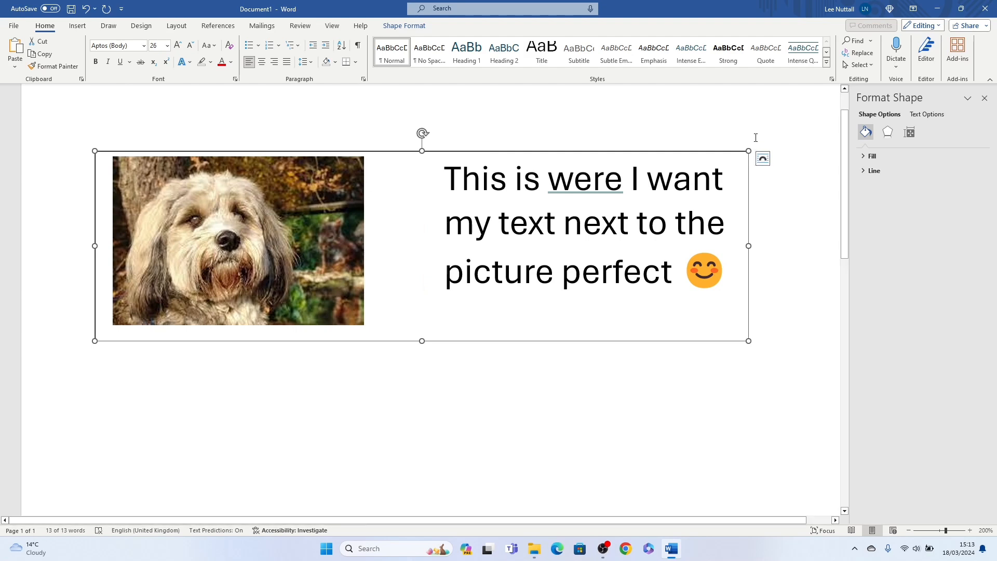
left_click(874, 170)
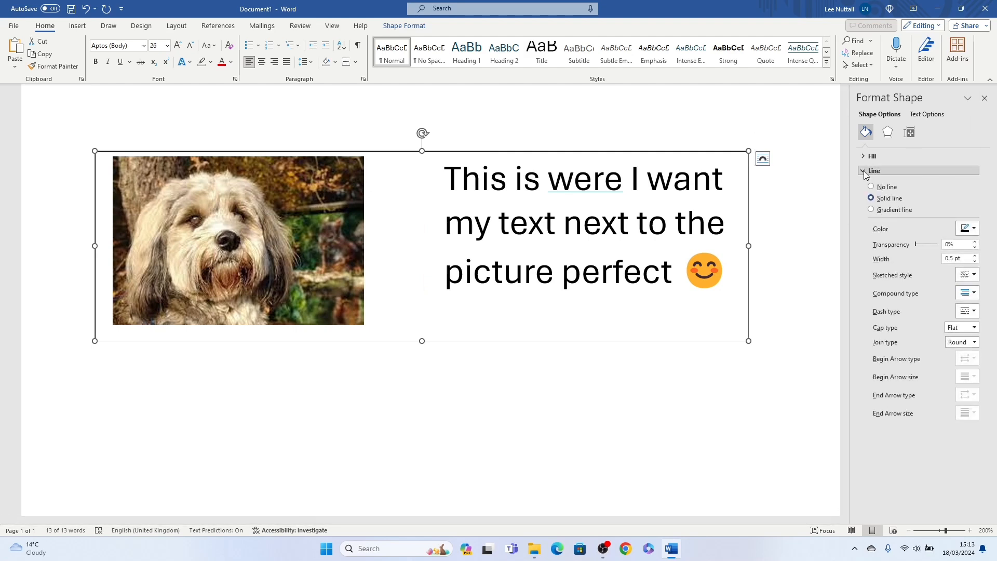
left_click(870, 186)
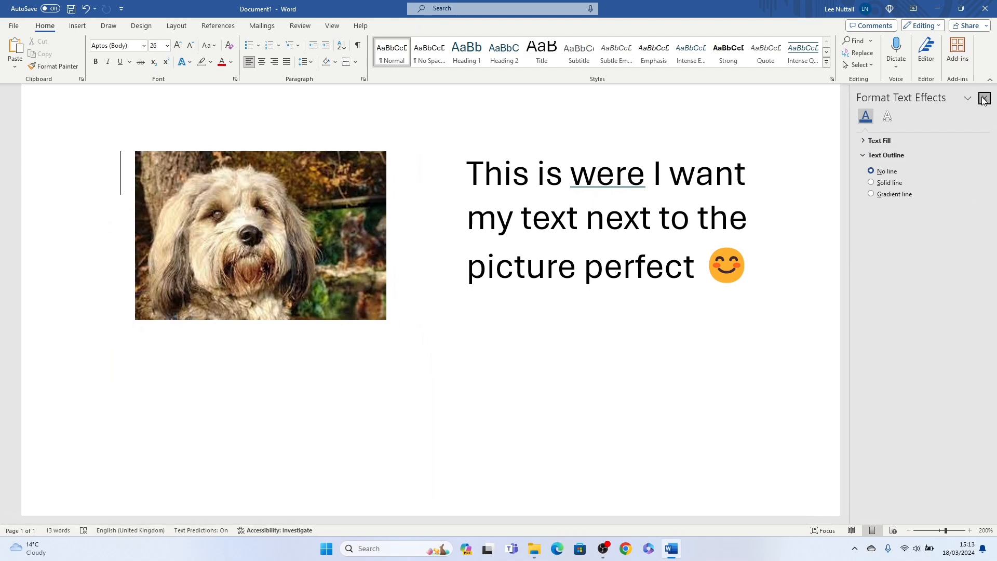
left_click(983, 98)
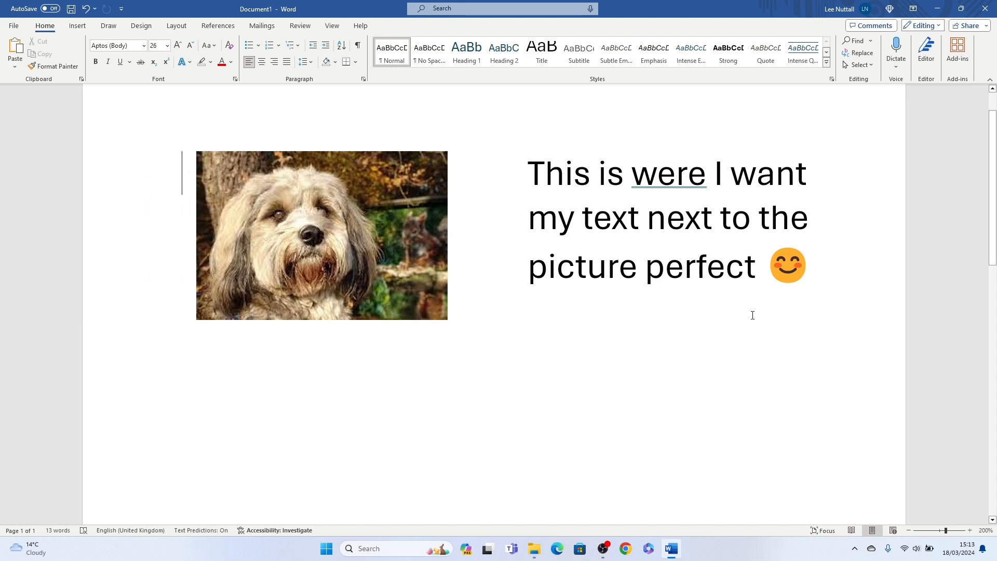
mouse_move(563, 302)
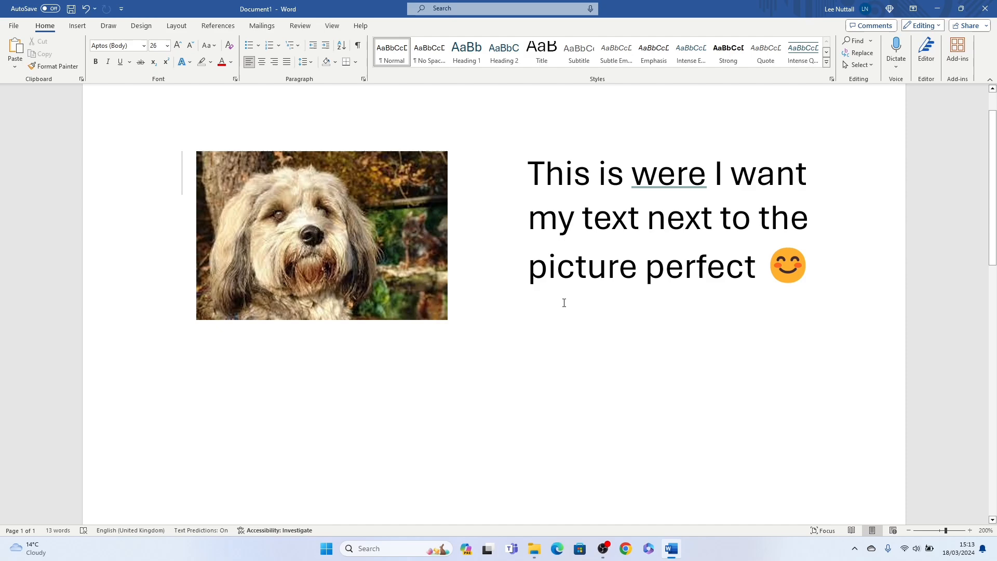
Drag the borderless photo-and-text box down and to the right on the page
left_click(321, 235)
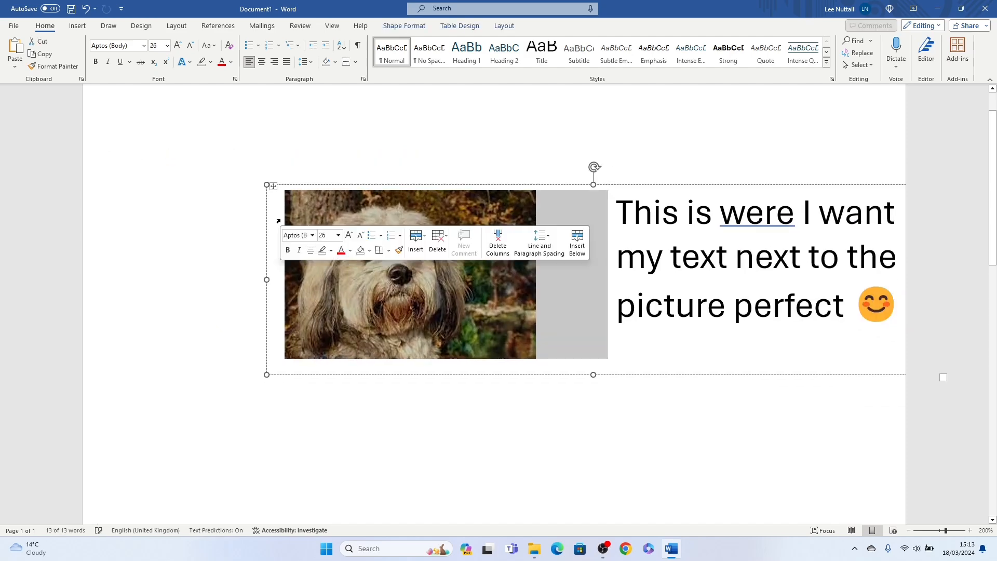